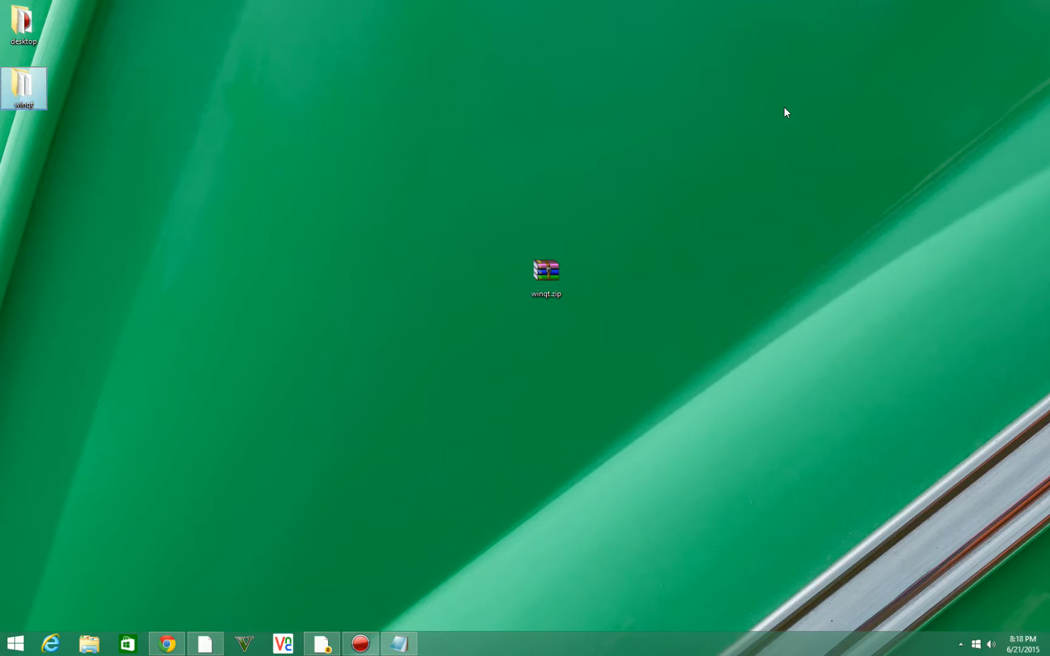
{"action": "mouse_move", "coordinate": [773, 77]}
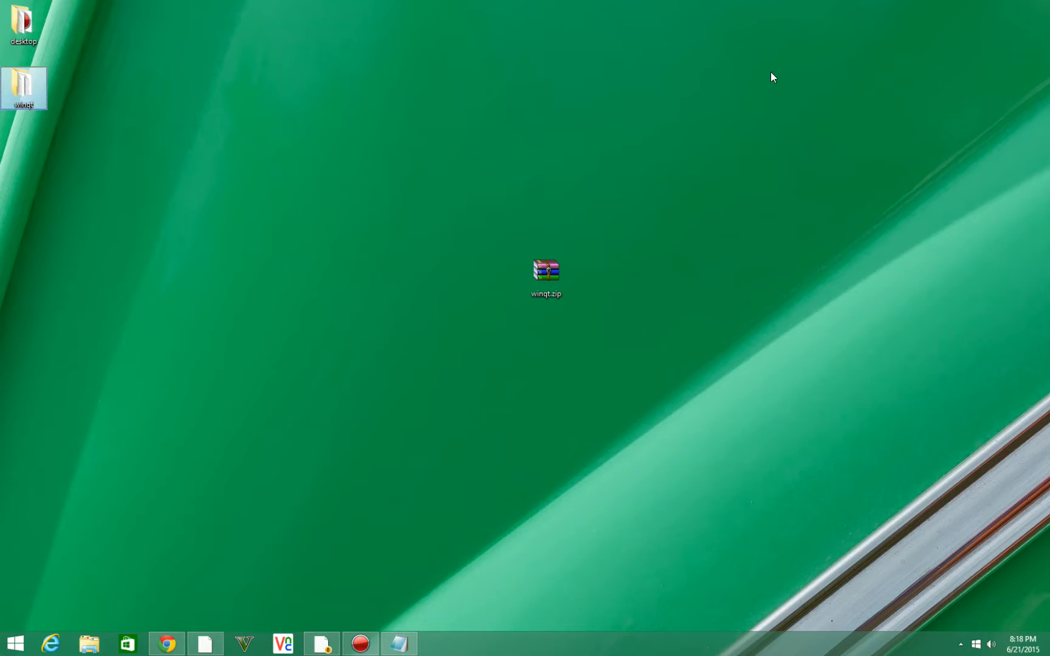
{"action": "mouse_move", "coordinate": [727, 74]}
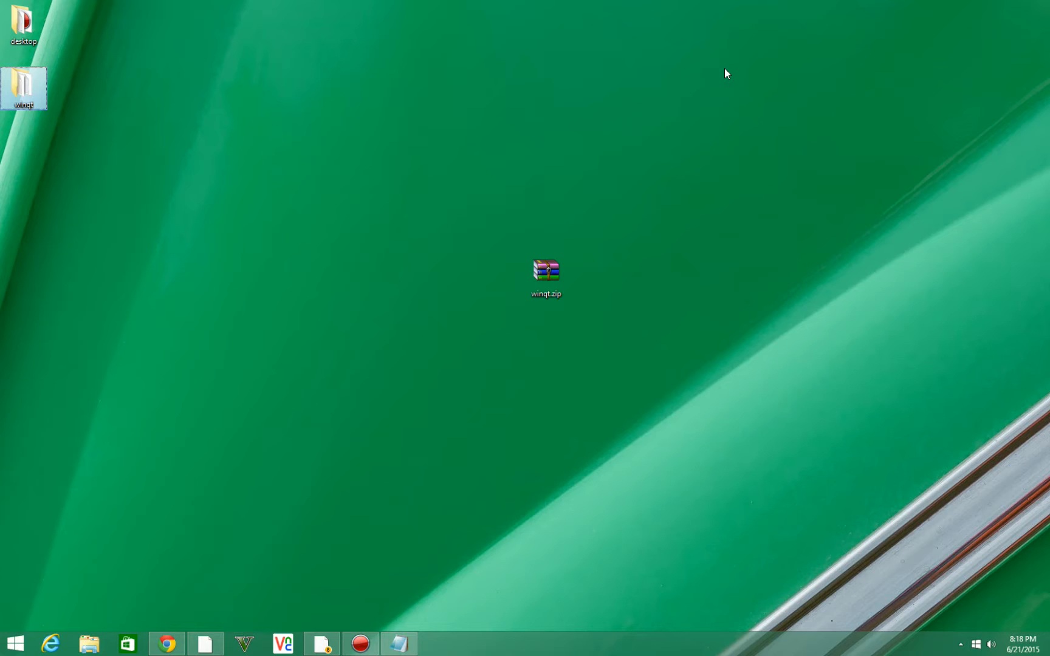
{"action": "mouse_move", "coordinate": [655, 168]}
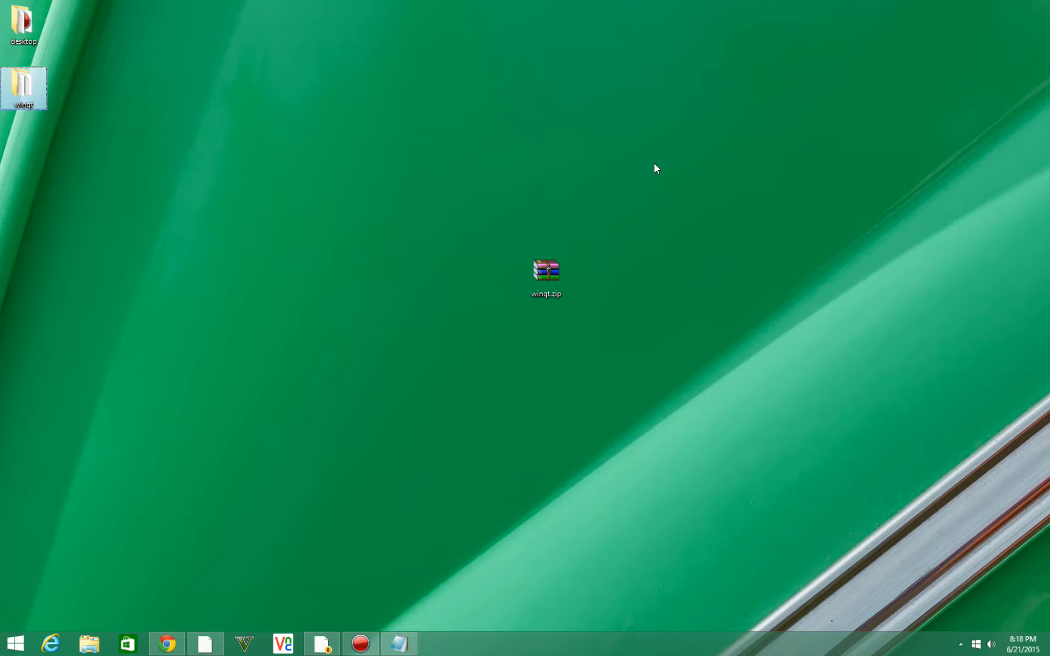
{"action": "mouse_move", "coordinate": [648, 165]}
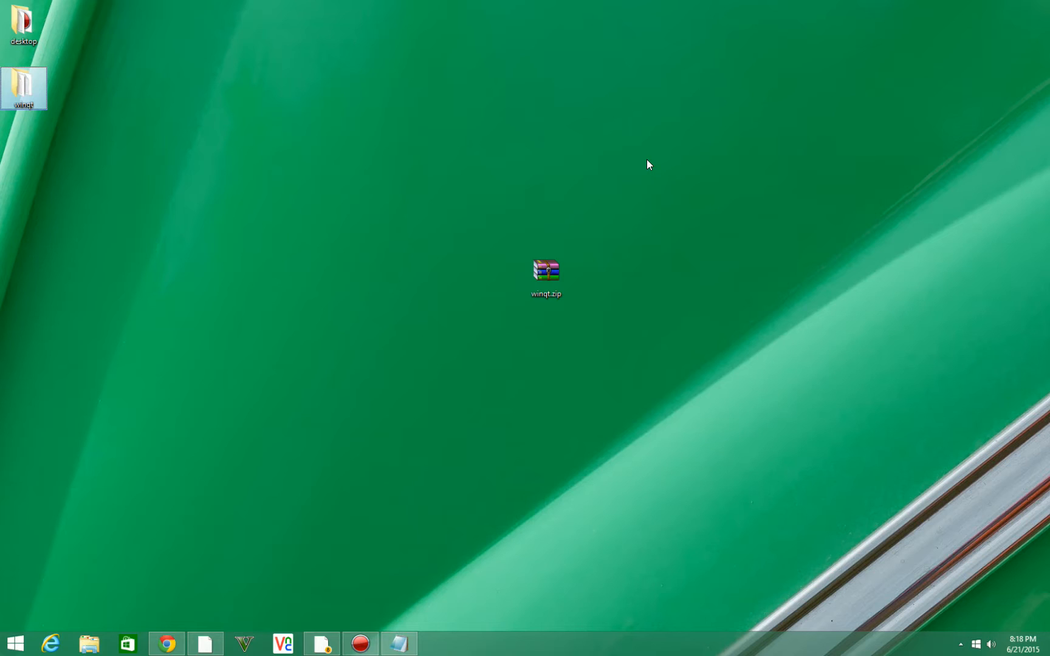
{"action": "mouse_move", "coordinate": [648, 171]}
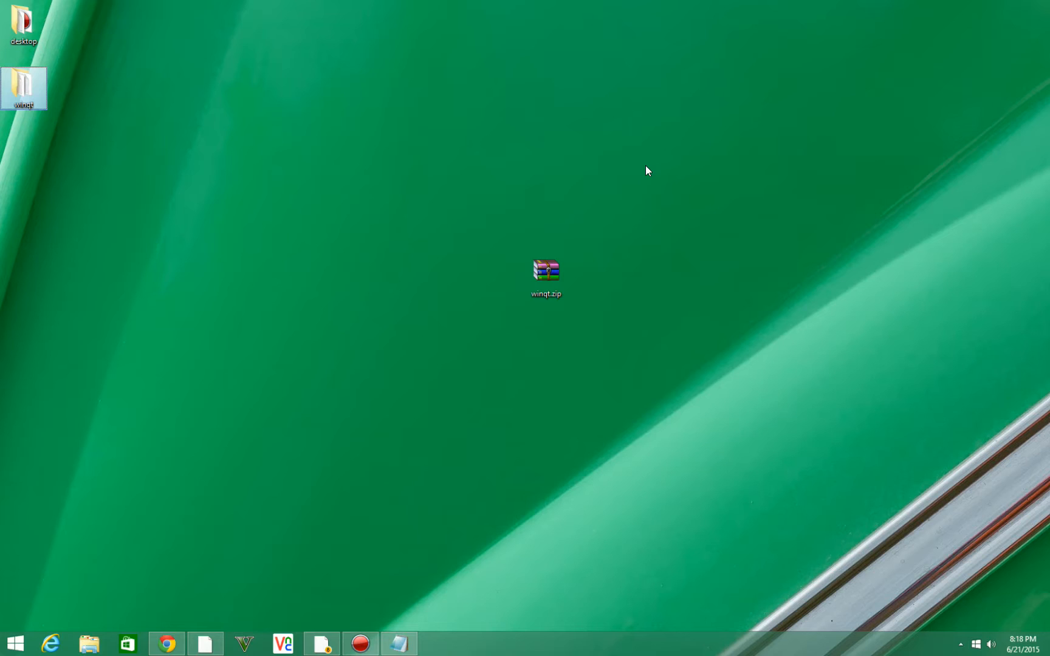
{"action": "mouse_move", "coordinate": [592, 340]}
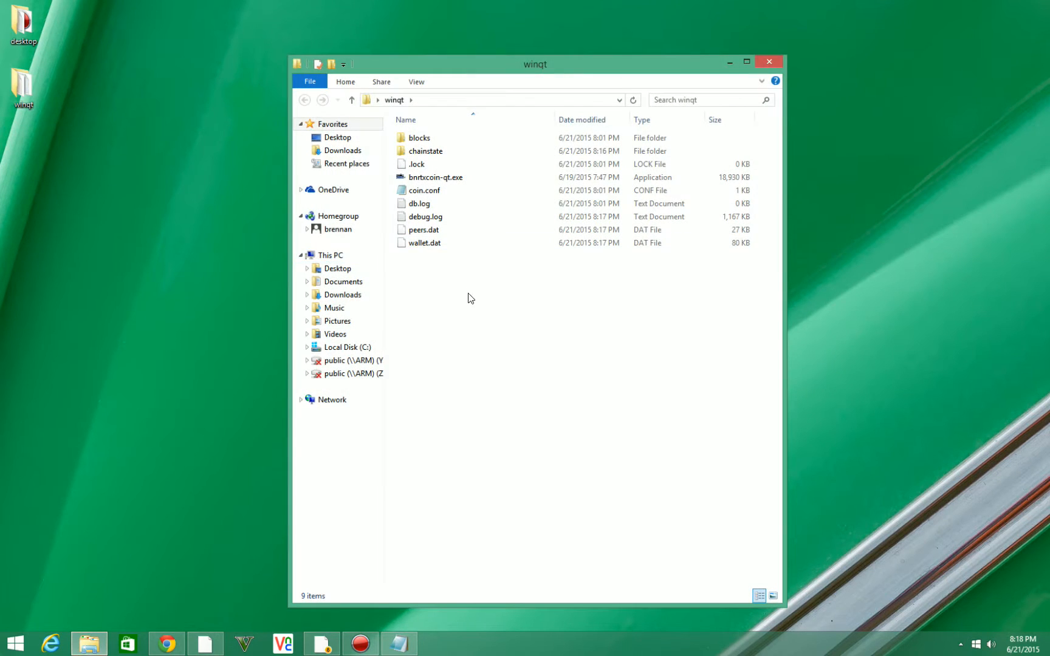
Step: Open coin.conf with Notepad and make Notepad the default app for all .conf files
{"action": "left_click", "coordinate": [424, 189]}
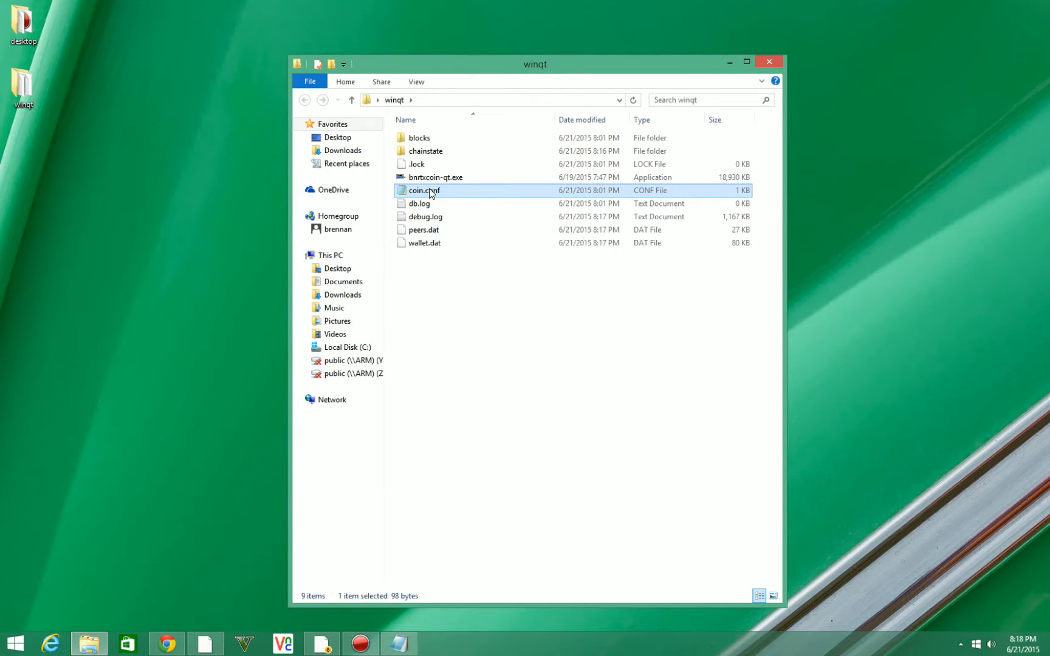
{"action": "right_click", "coordinate": [423, 191]}
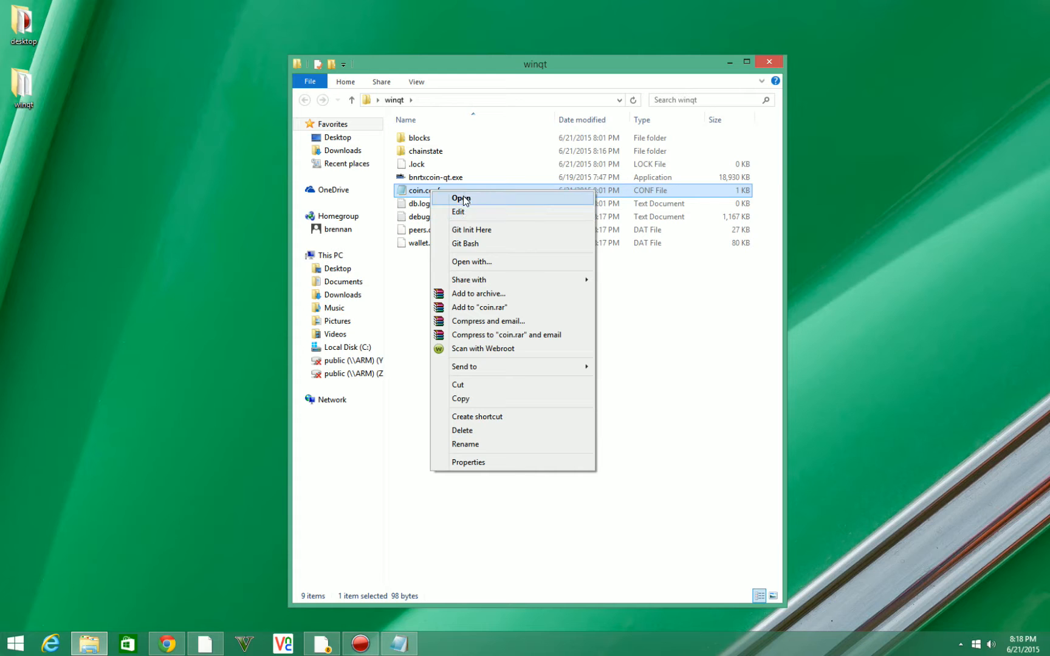
{"action": "left_click", "coordinate": [461, 198]}
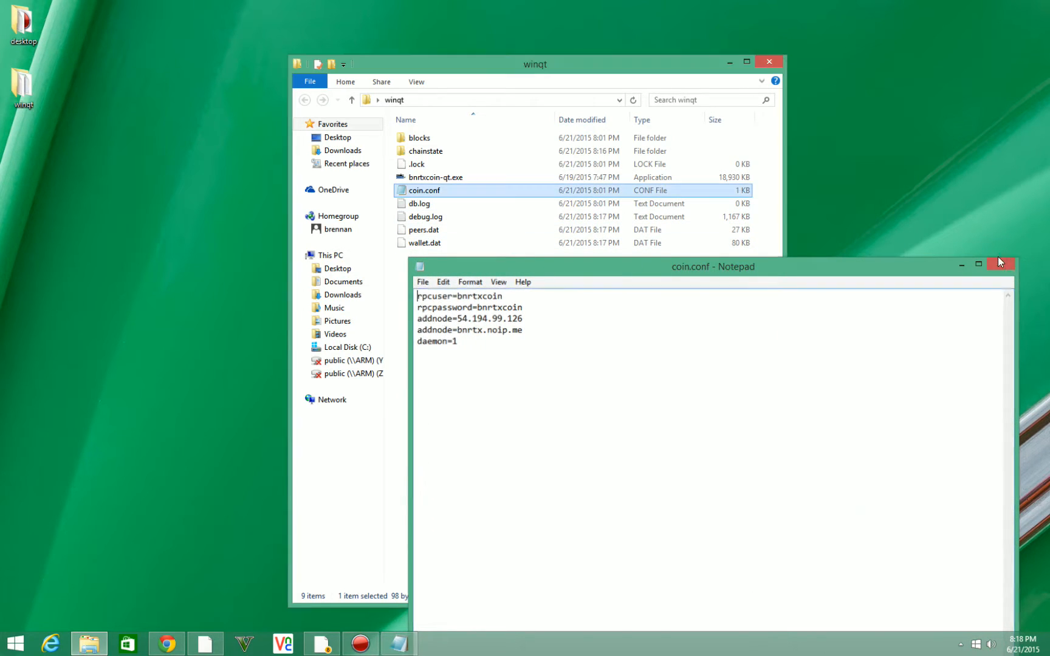
{"action": "right_click", "coordinate": [423, 190]}
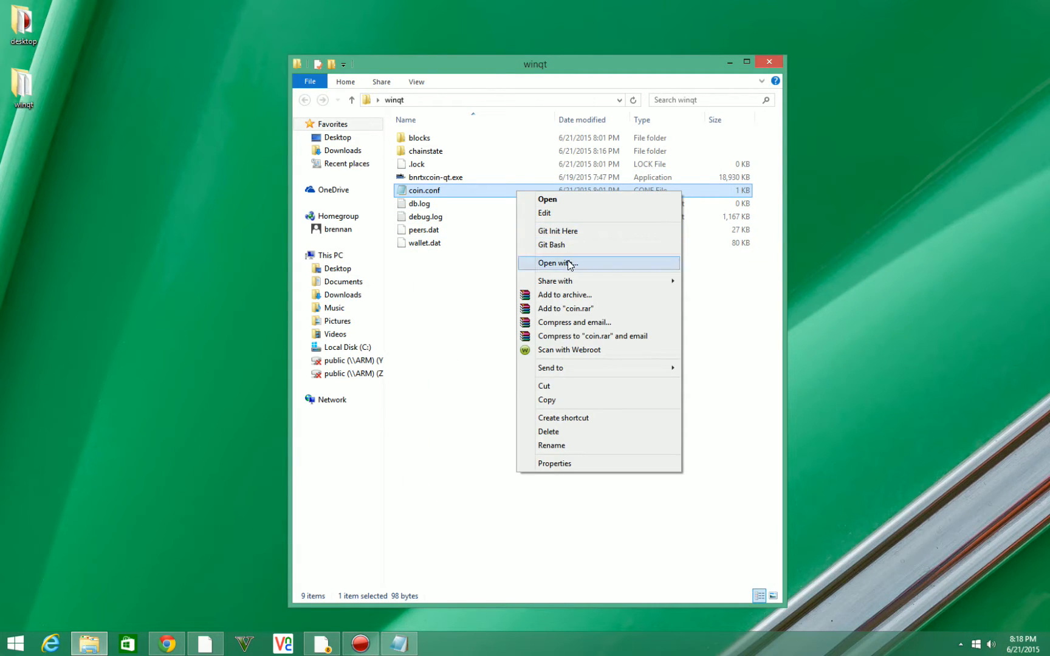
{"action": "left_click", "coordinate": [557, 262]}
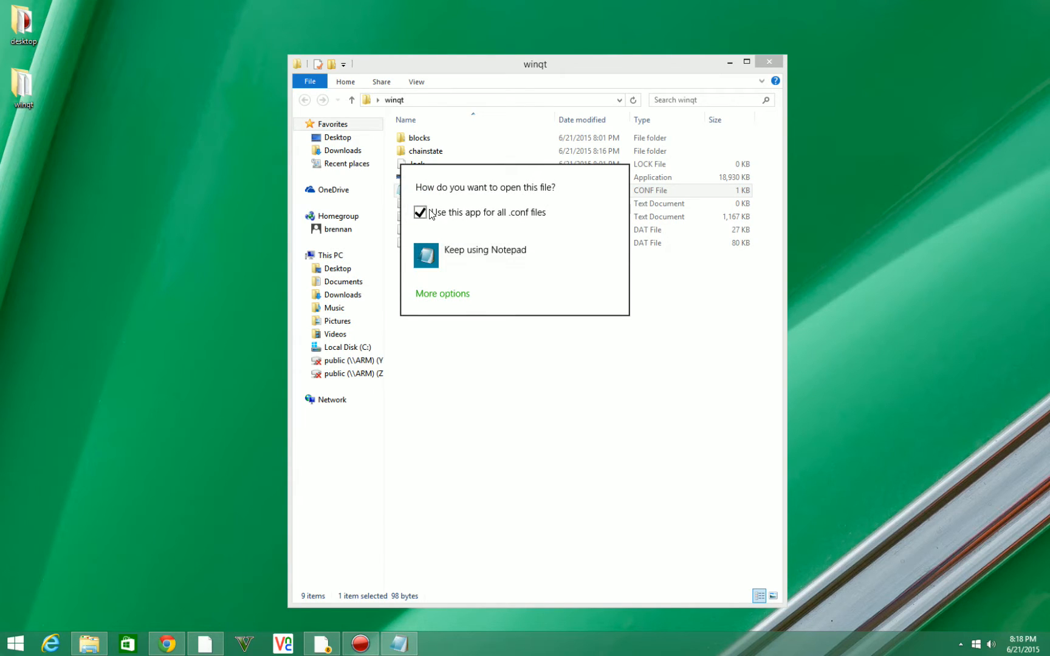
{"action": "left_click", "coordinate": [442, 293]}
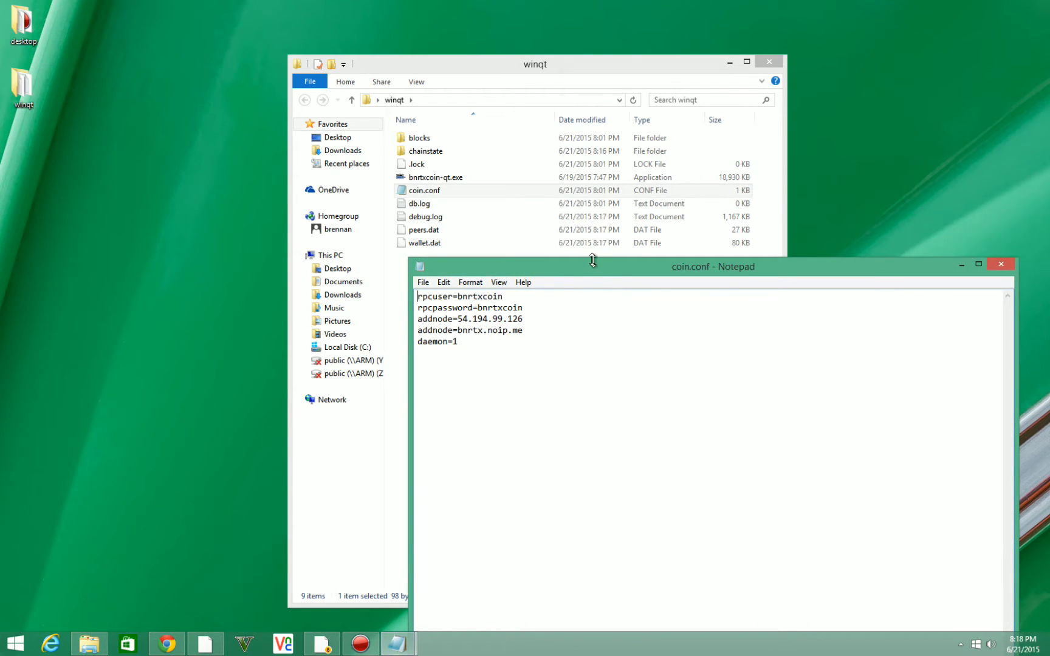
Step: Review the rpcuser, rpcpassword, addnode and daemon=1 lines in coin.conf, then close Notepad unchanged
{"action": "left_click_drag", "start_coordinate": [712, 266], "coordinate": [632, 98]}
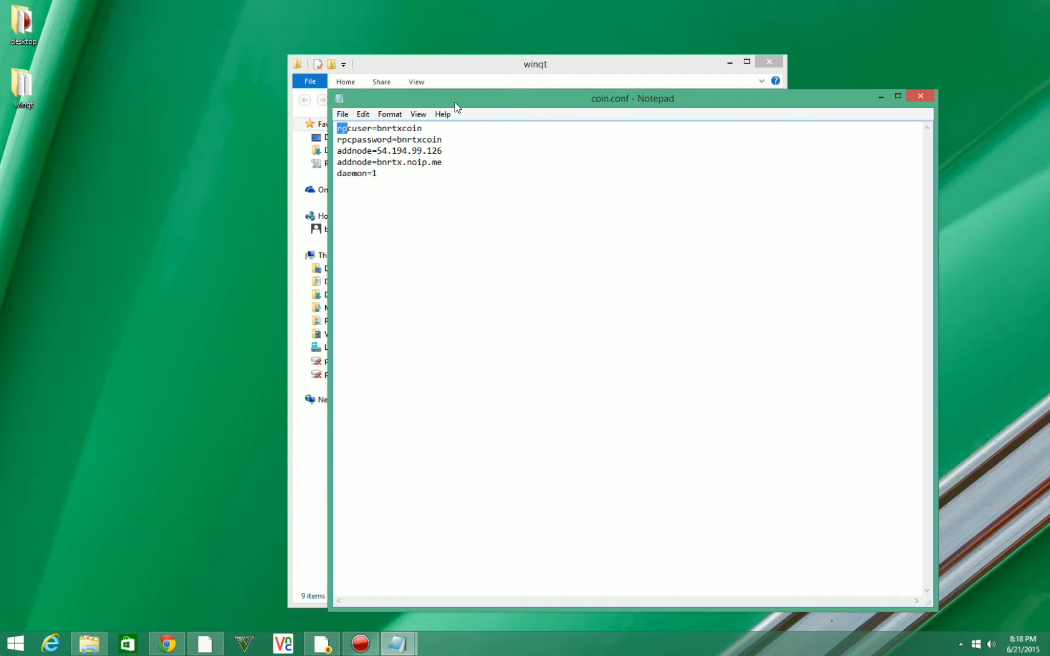
{"action": "left_click", "coordinate": [443, 162]}
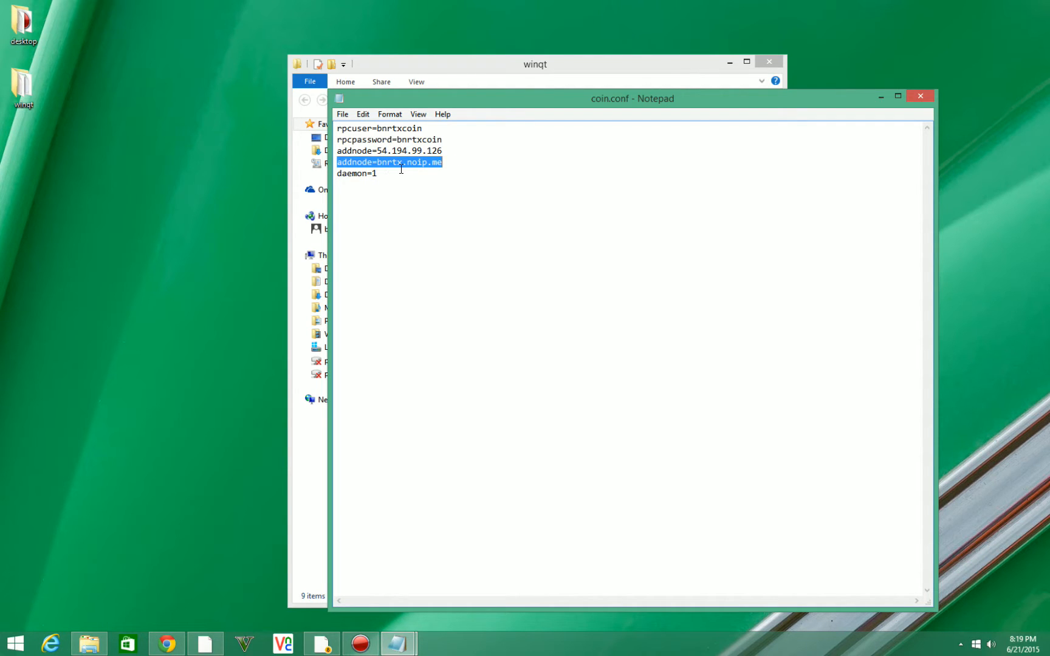
{"action": "left_click", "coordinate": [440, 201]}
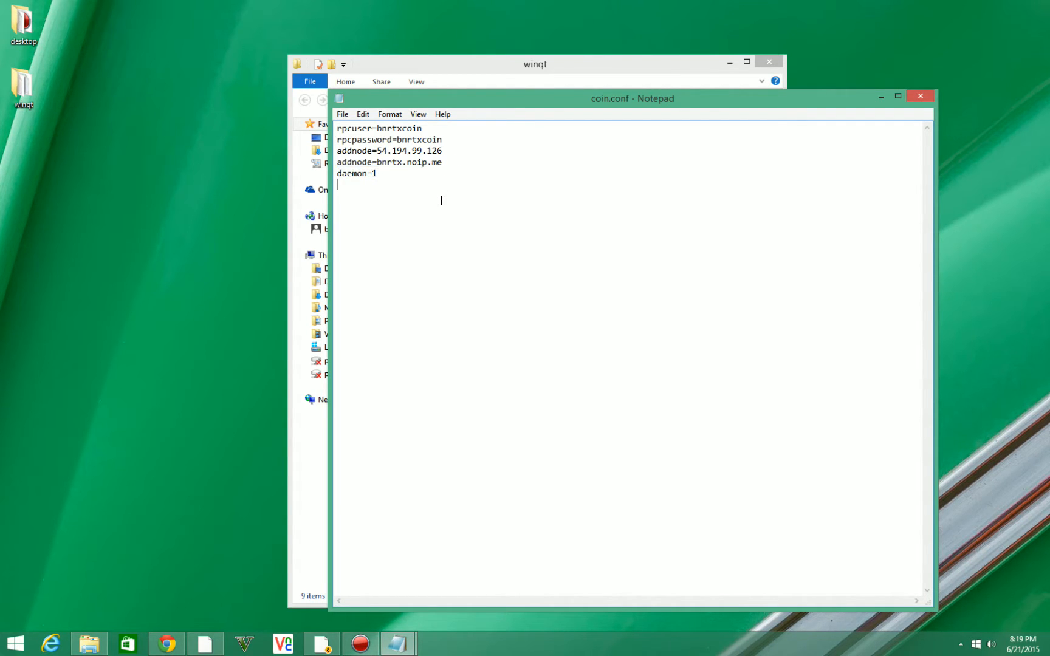
{"action": "mouse_move", "coordinate": [600, 98]}
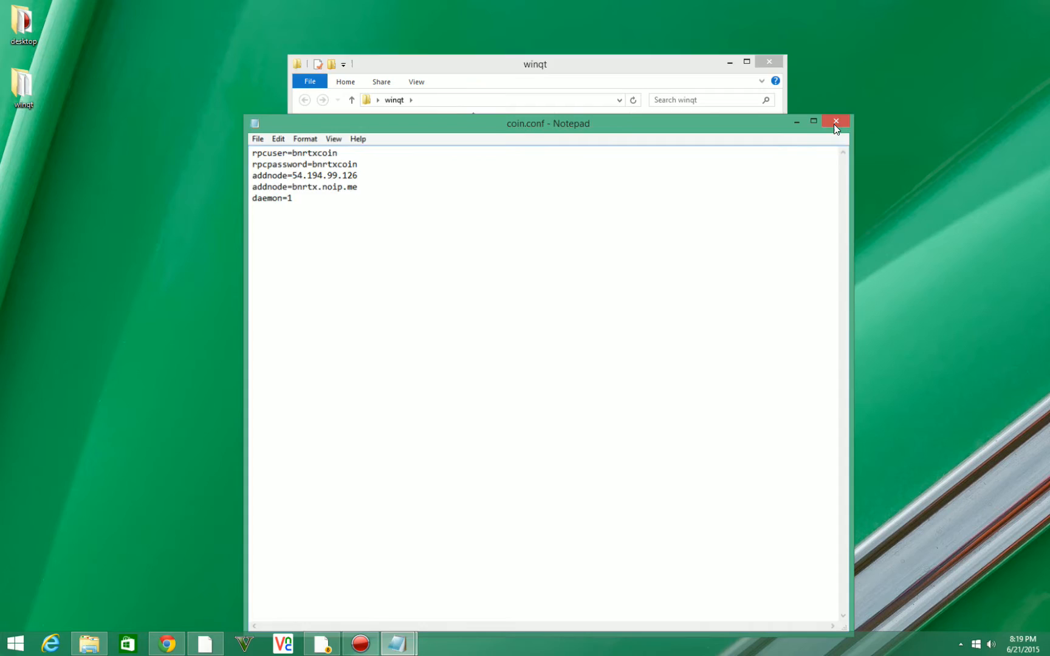
{"action": "left_click", "coordinate": [837, 123]}
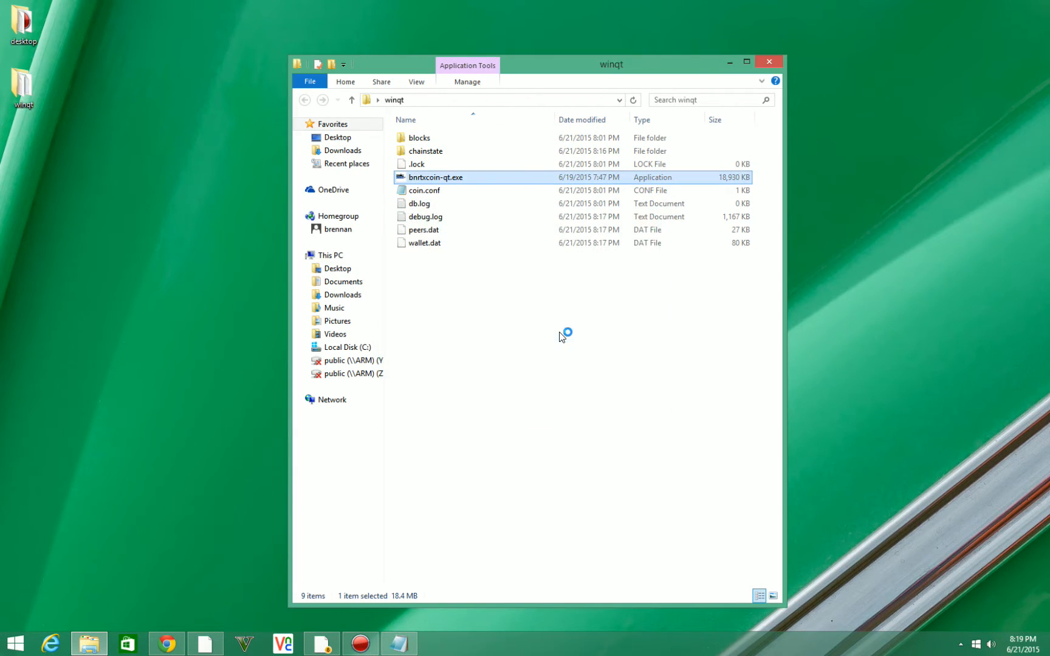
Step: Launch bnrtxcoin-qt.exe from the winqt folder and close the Explorer window
{"action": "double_click", "coordinate": [435, 177]}
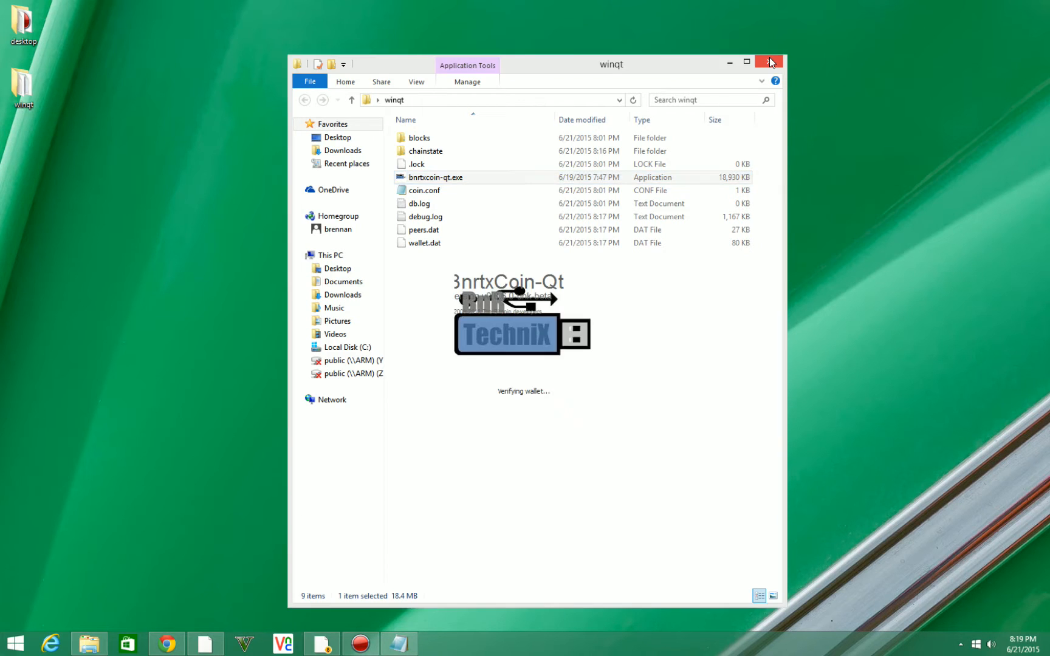
{"action": "left_click", "coordinate": [769, 62]}
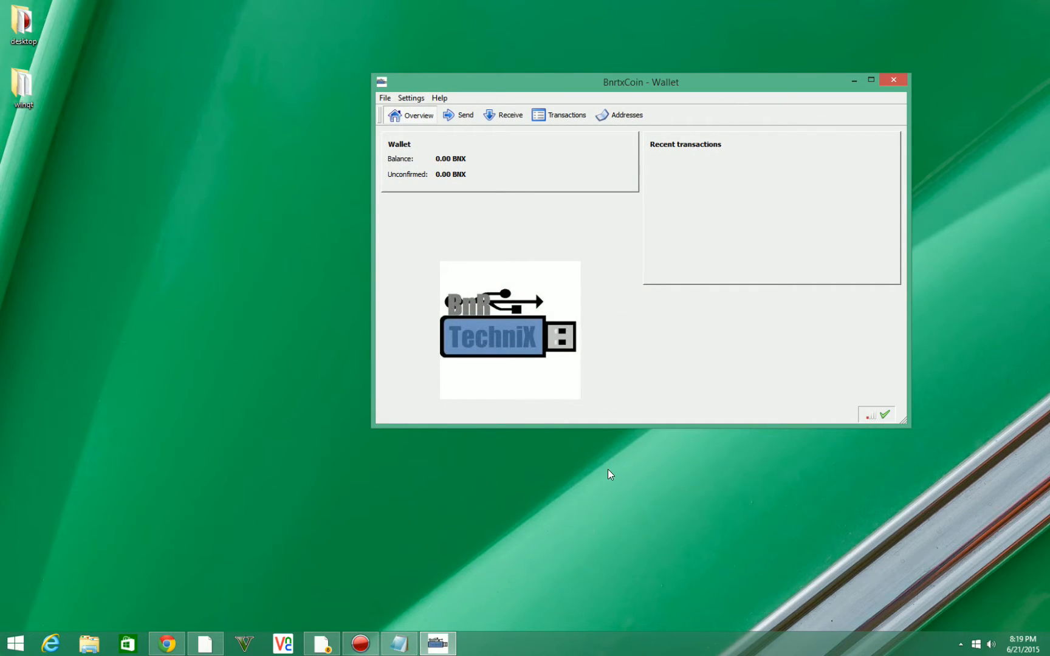
{"action": "mouse_move", "coordinate": [449, 260]}
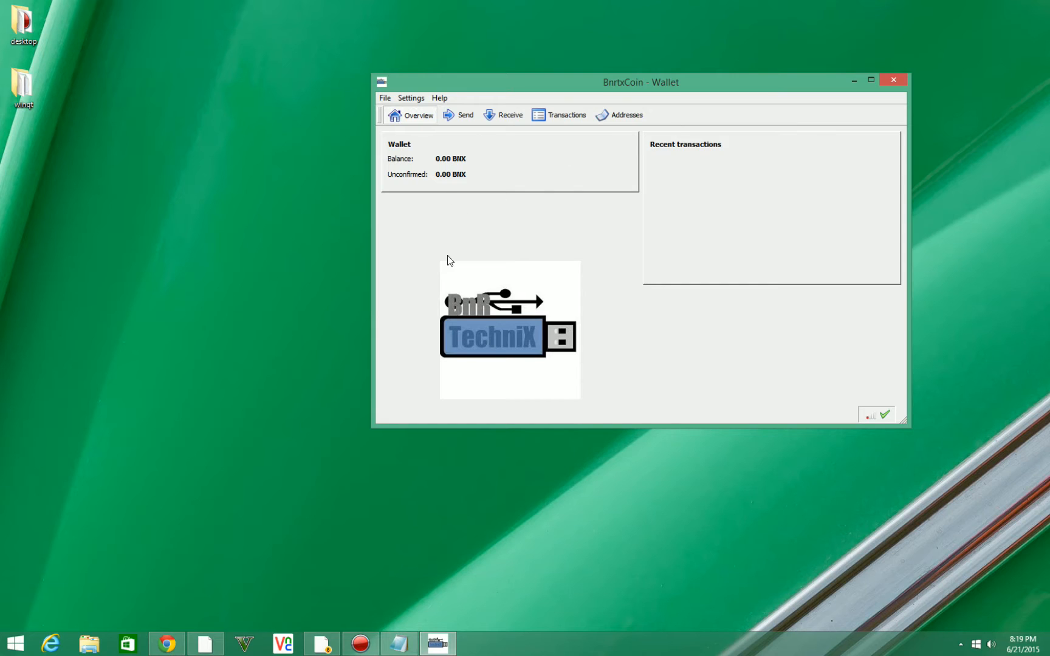
{"action": "mouse_move", "coordinate": [478, 169]}
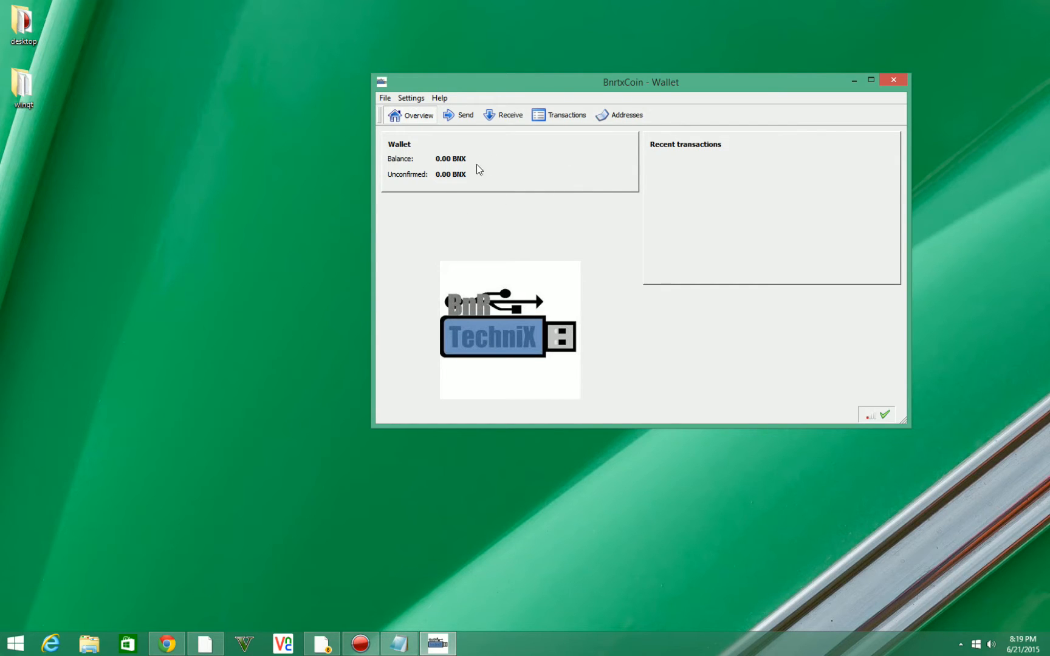
{"action": "mouse_move", "coordinate": [607, 84]}
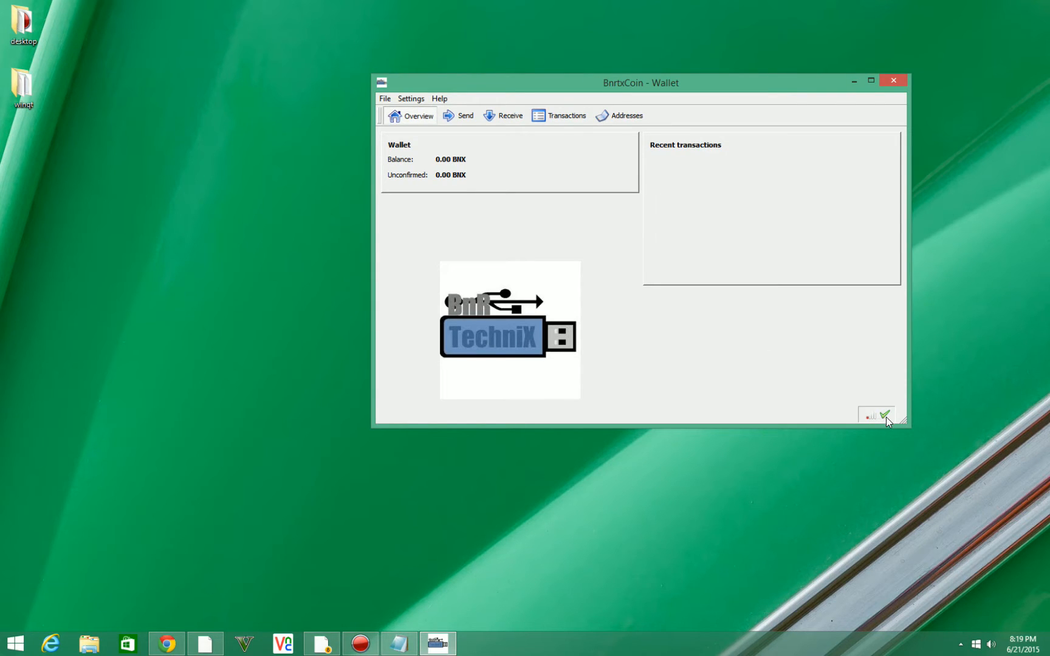
{"action": "mouse_move", "coordinate": [878, 418]}
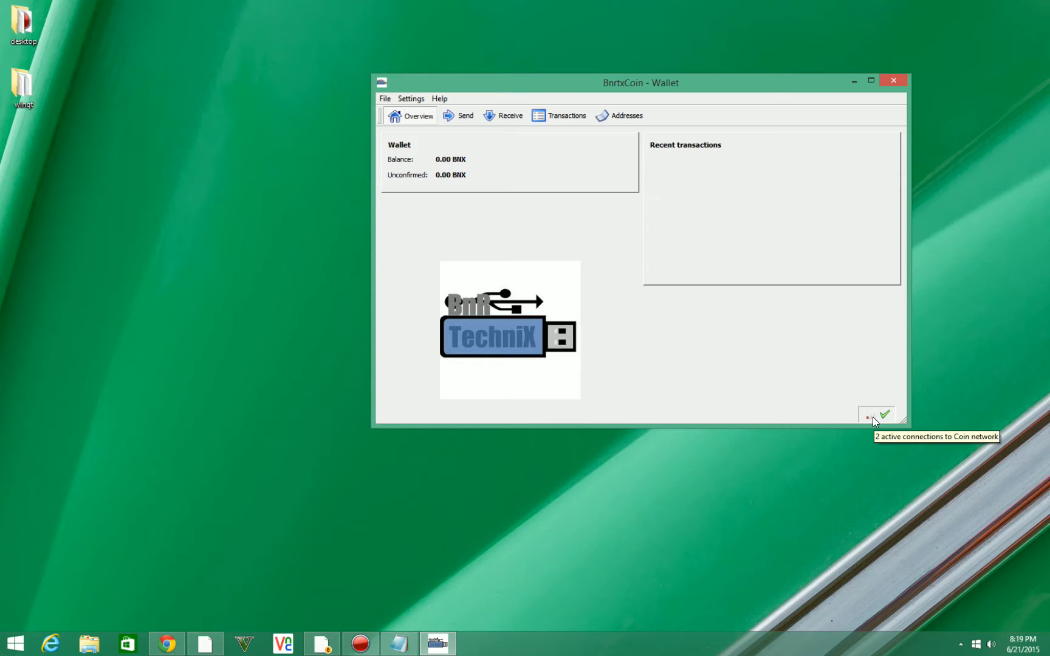
{"action": "mouse_move", "coordinate": [579, 521]}
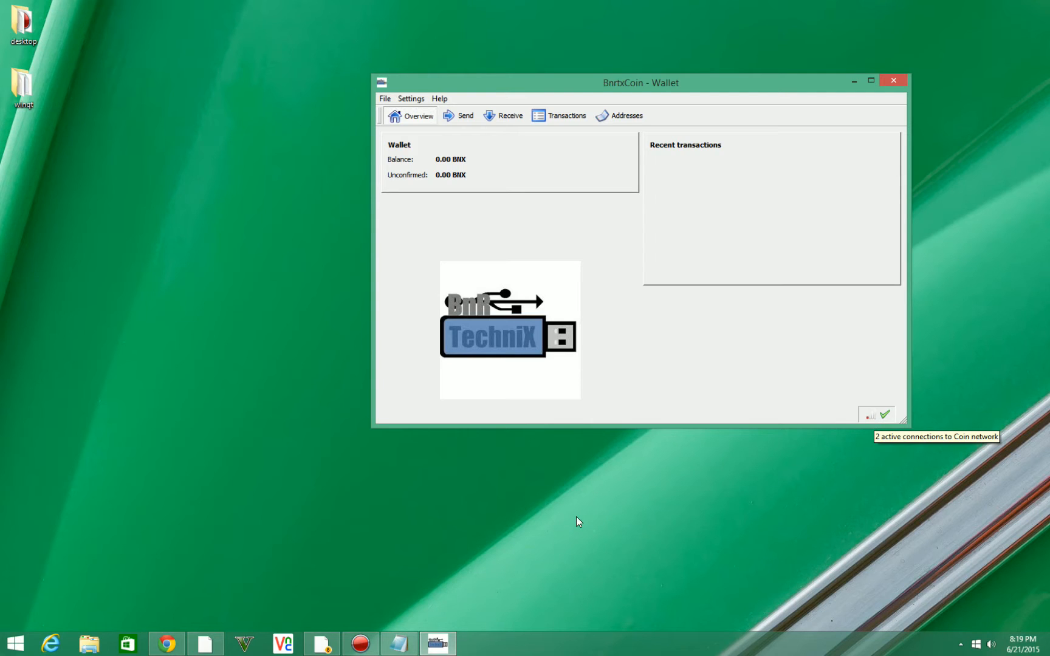
{"action": "mouse_move", "coordinate": [601, 237]}
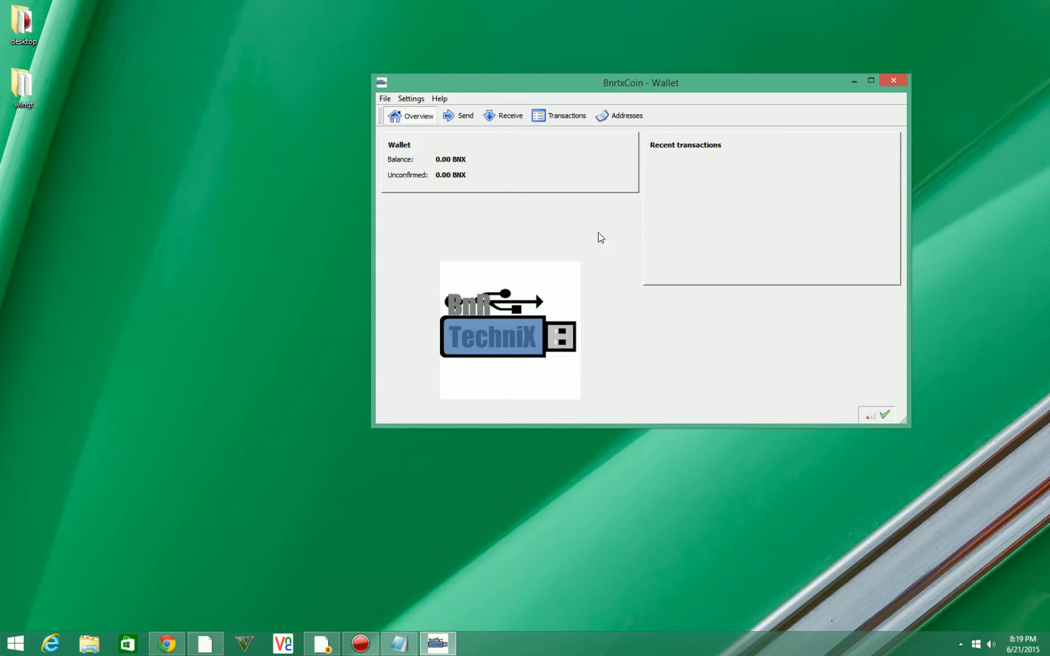
{"action": "mouse_move", "coordinate": [402, 101]}
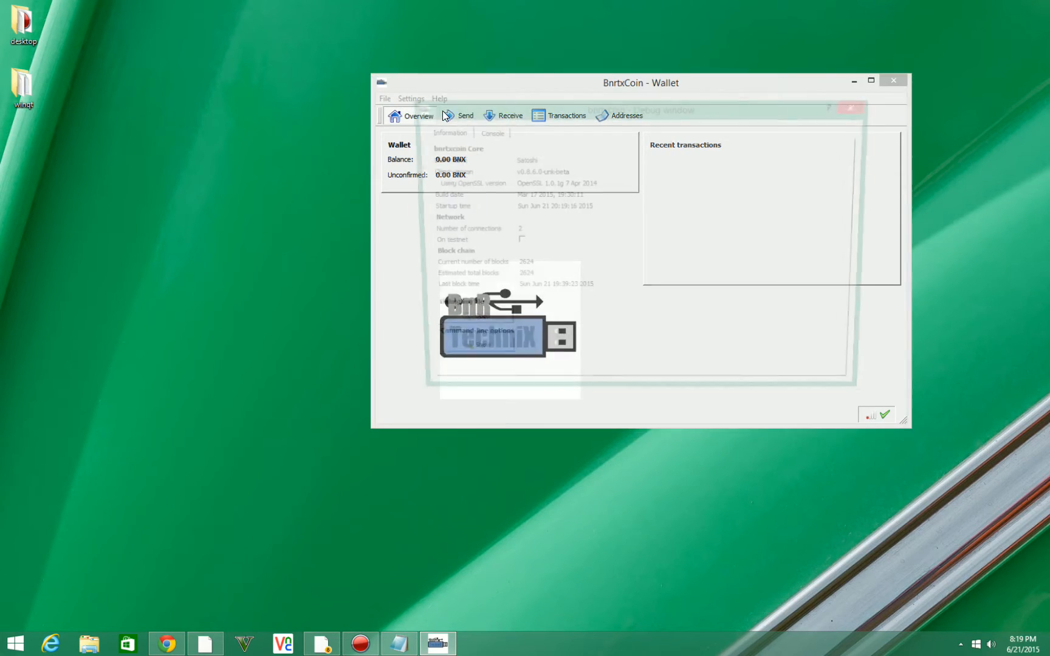
Step: In the debug Console, run setgenerate true after the mistyped setgeneraten returns Method not found
{"action": "left_click", "coordinate": [485, 130]}
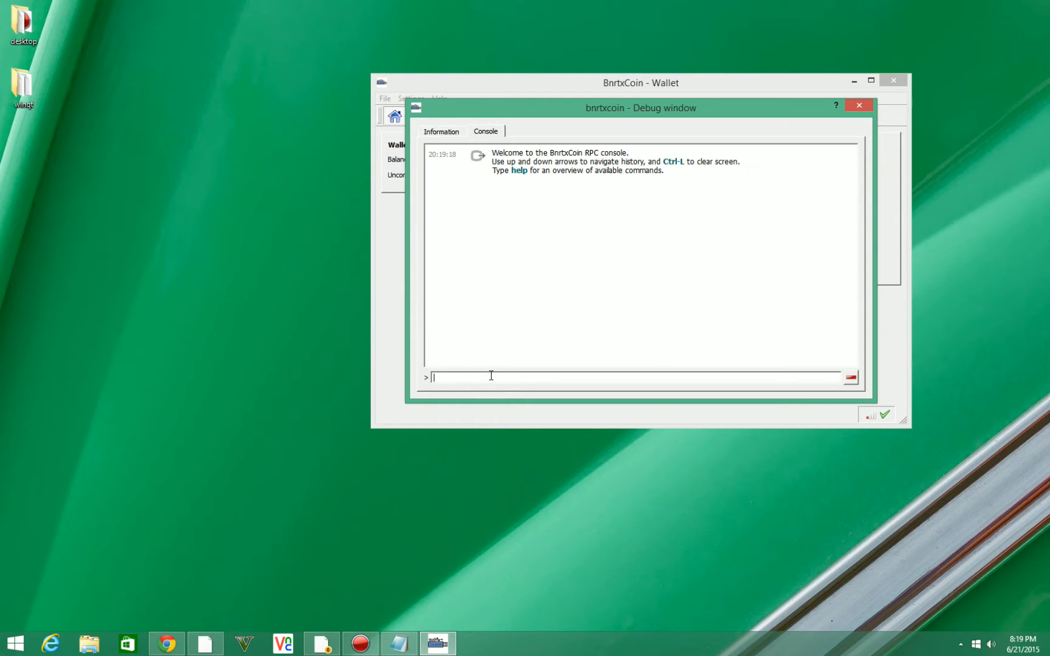
{"action": "type", "text": "setgener"}
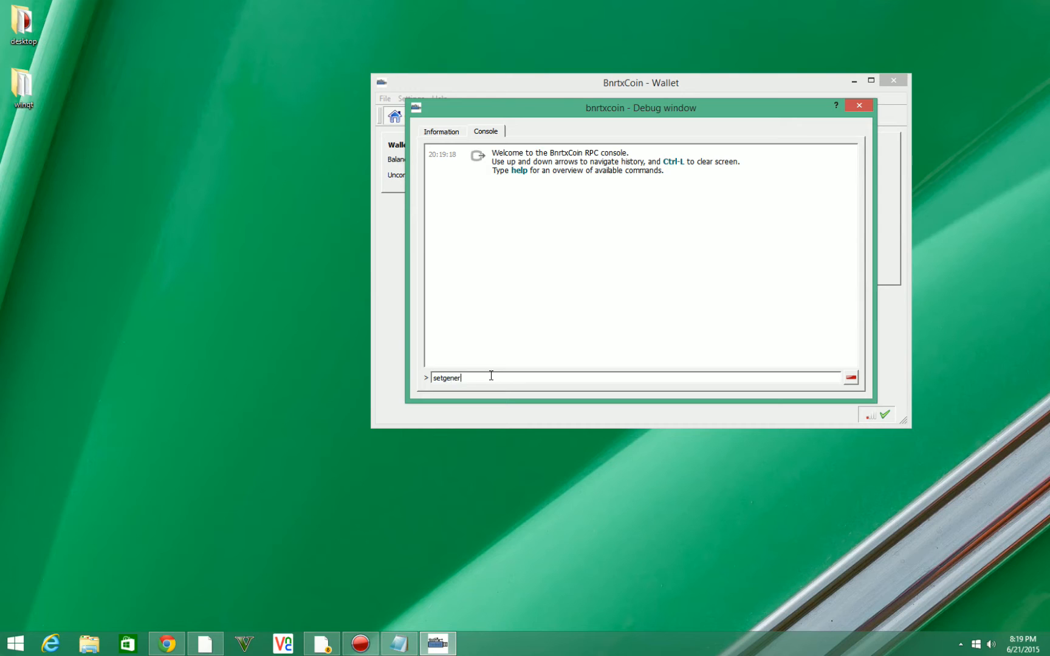
{"action": "type", "text": "ate"}
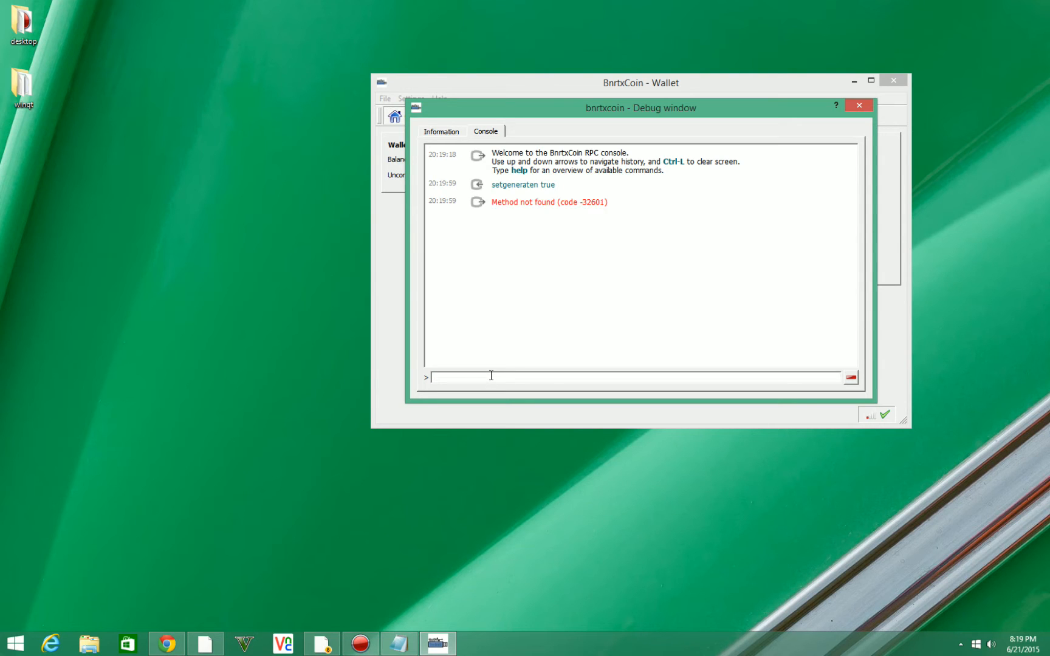
{"action": "type", "text": "setgeneraten true"}
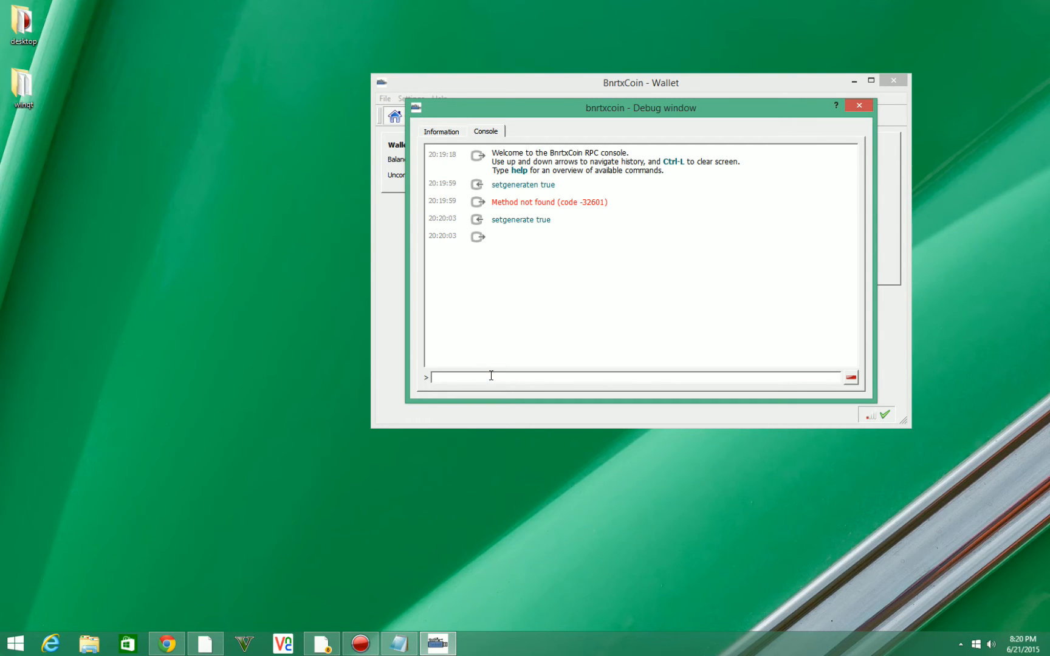
Step: Run getmininginfo showing generate true and 126305 hashespersec, then enter setgenerate false
{"action": "type", "text": "g"}
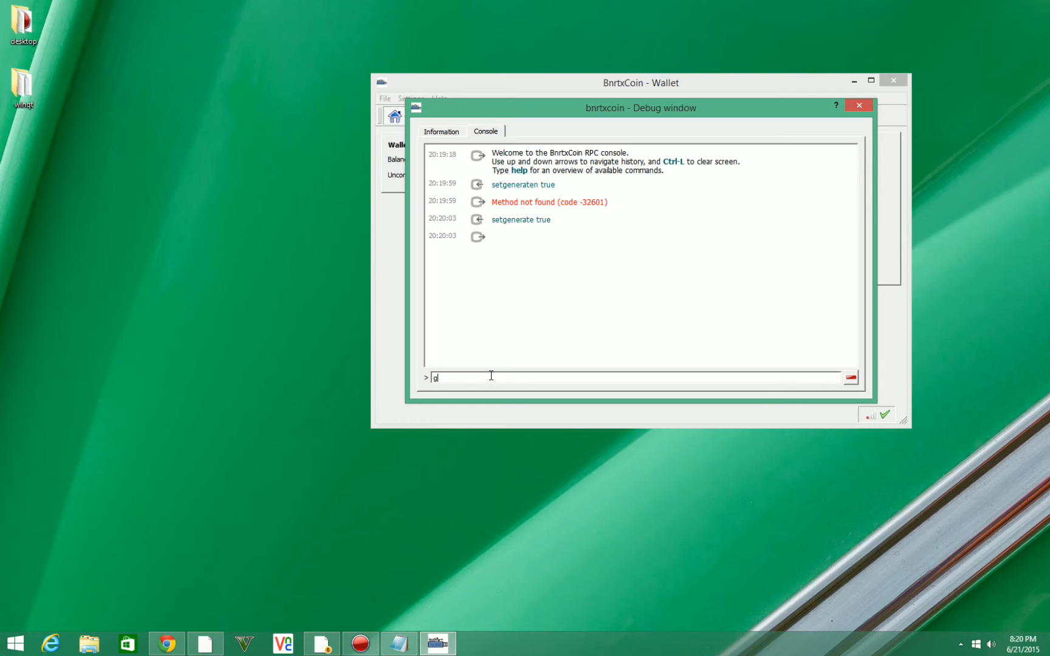
{"action": "type", "text": "etmining"}
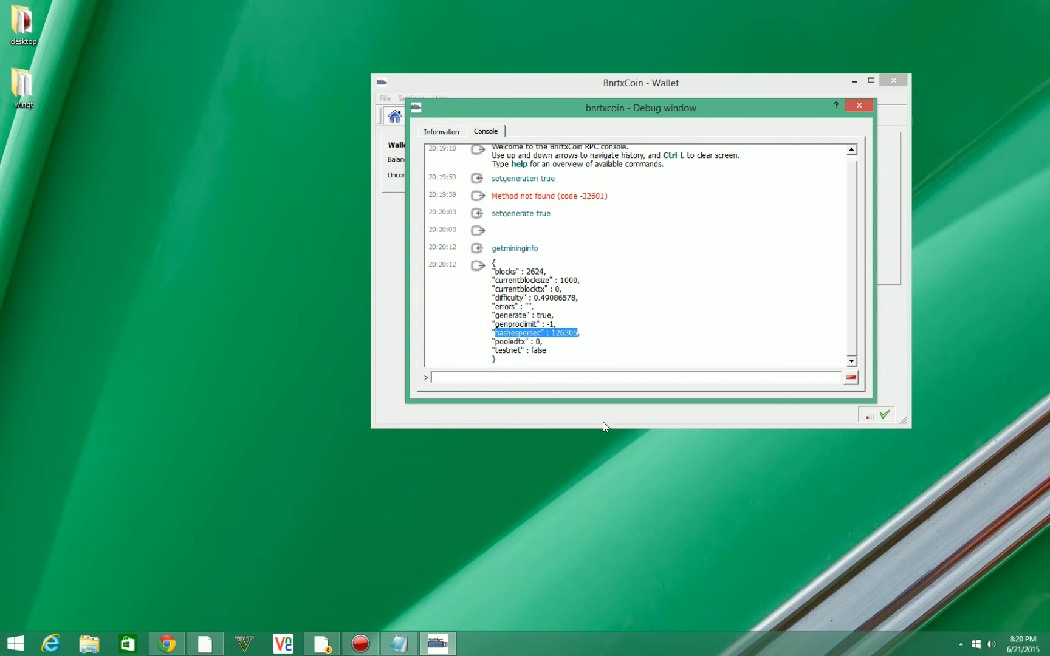
{"action": "type", "text": "getmininginfo"}
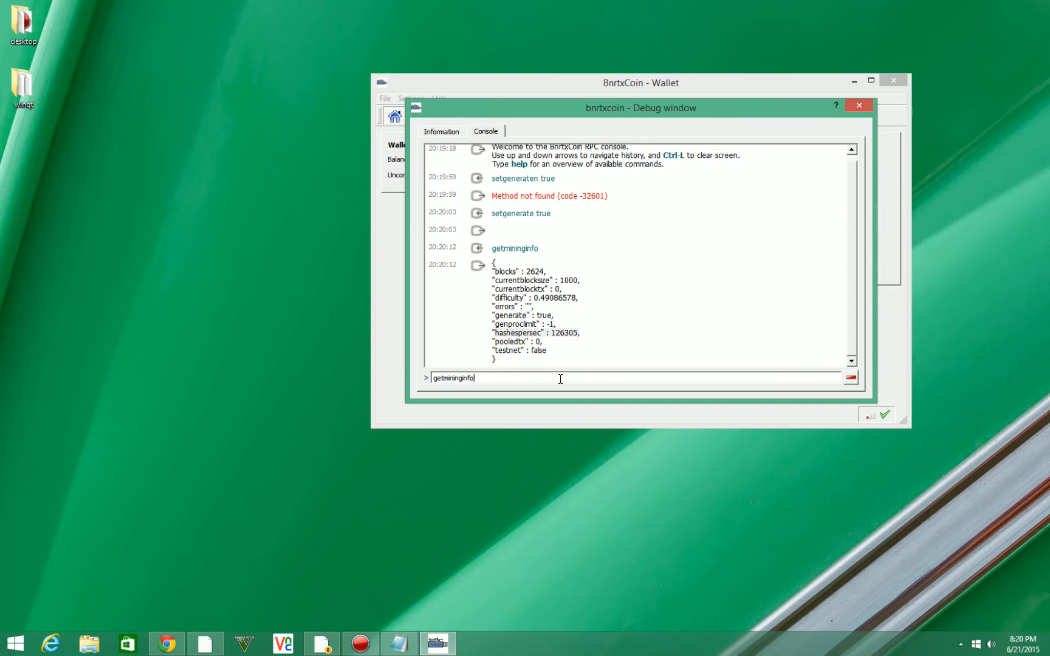
{"action": "type", "text": "setgenerate tr"}
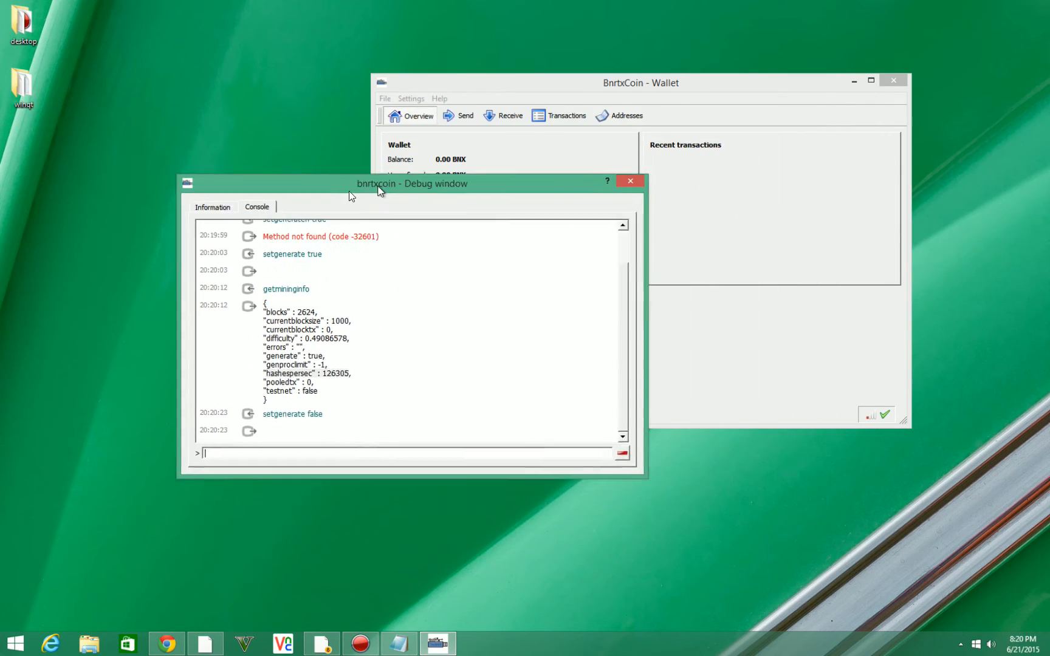
{"action": "left_click_drag", "start_coordinate": [412, 182], "coordinate": [327, 206]}
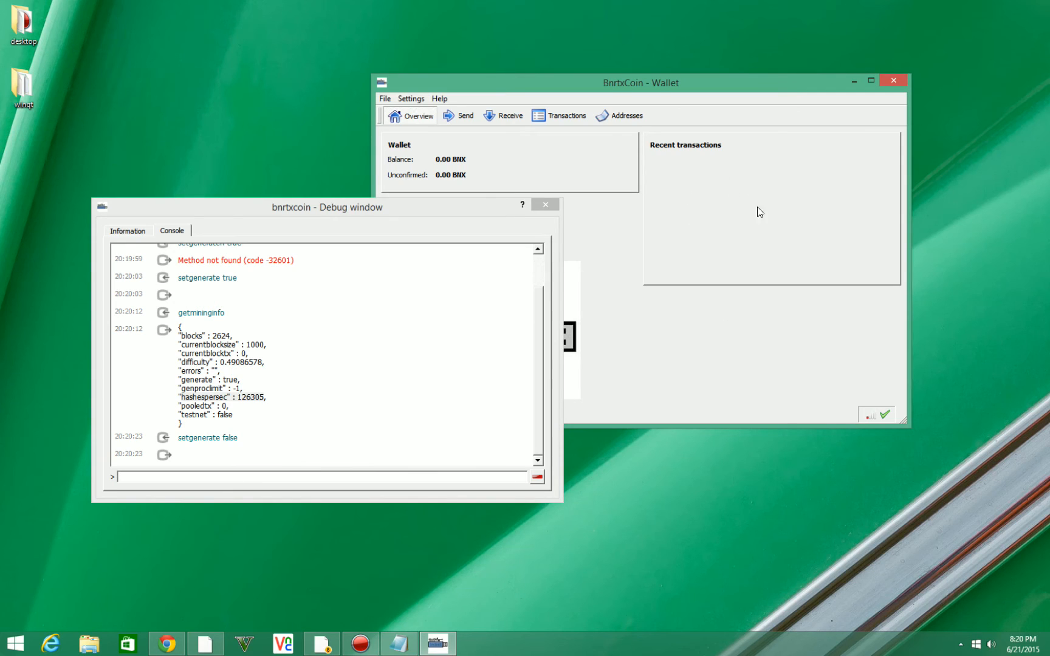
{"action": "mouse_move", "coordinate": [810, 259]}
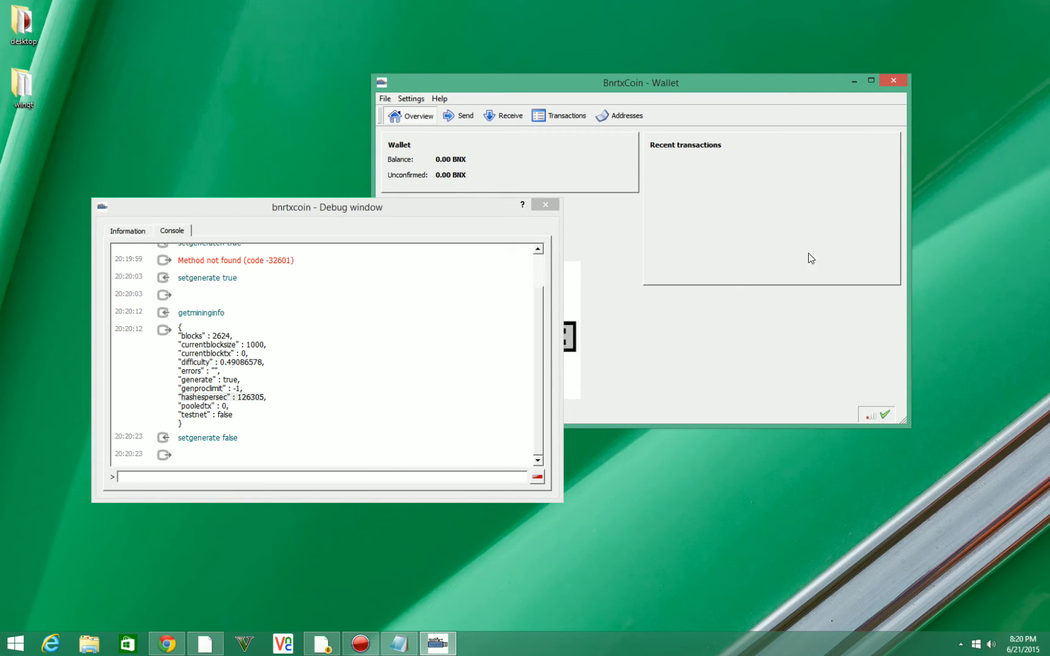
{"action": "mouse_move", "coordinate": [487, 133]}
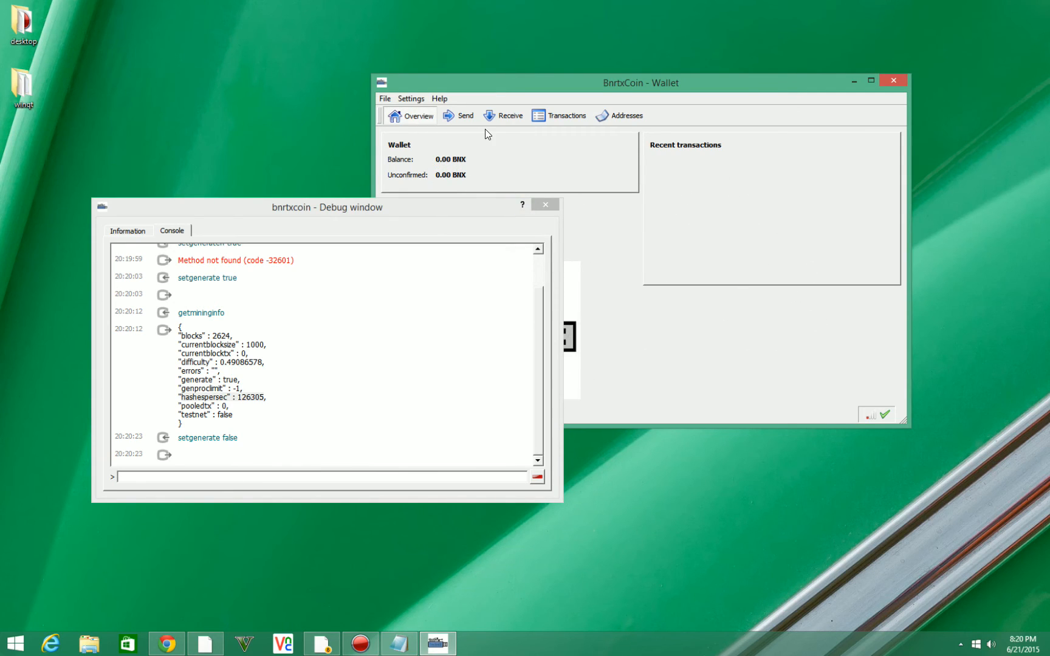
{"action": "mouse_move", "coordinate": [832, 327]}
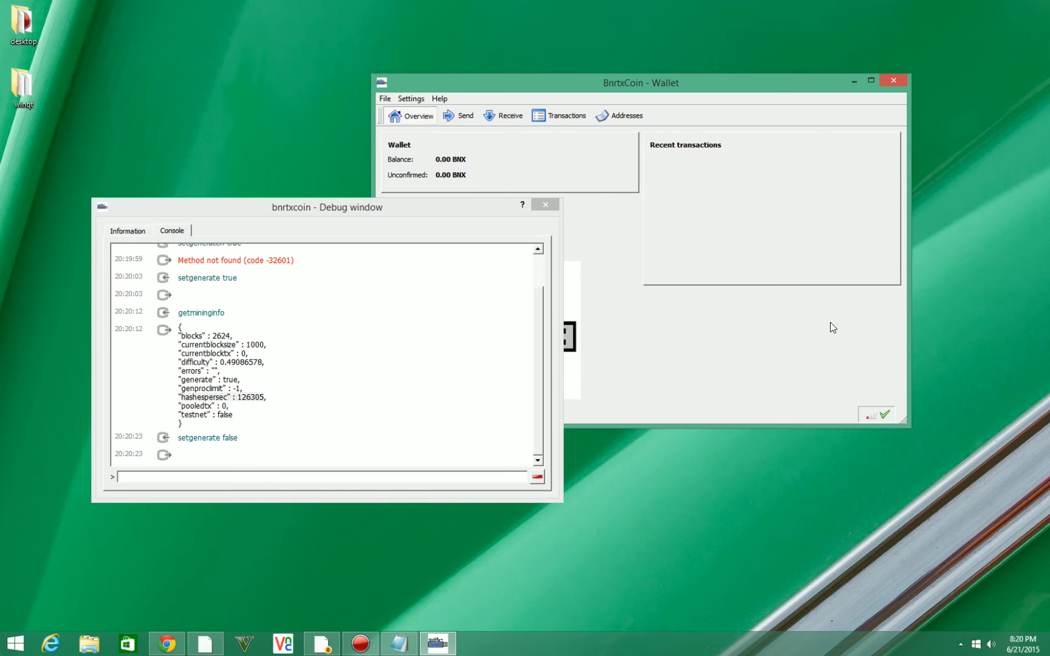
{"action": "mouse_move", "coordinate": [415, 161]}
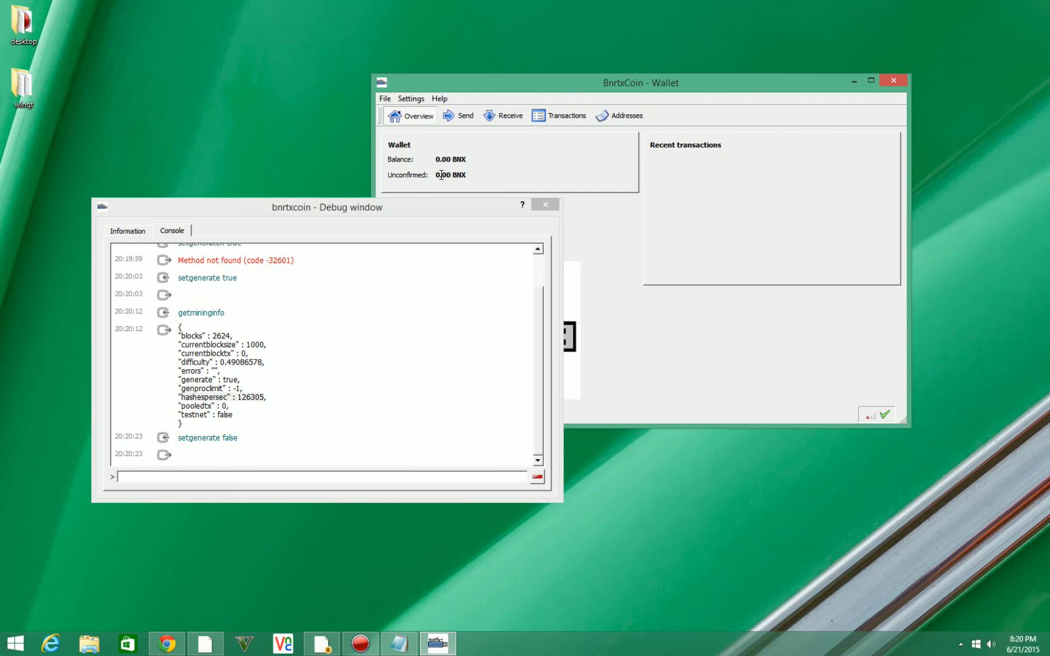
{"action": "mouse_move", "coordinate": [457, 159]}
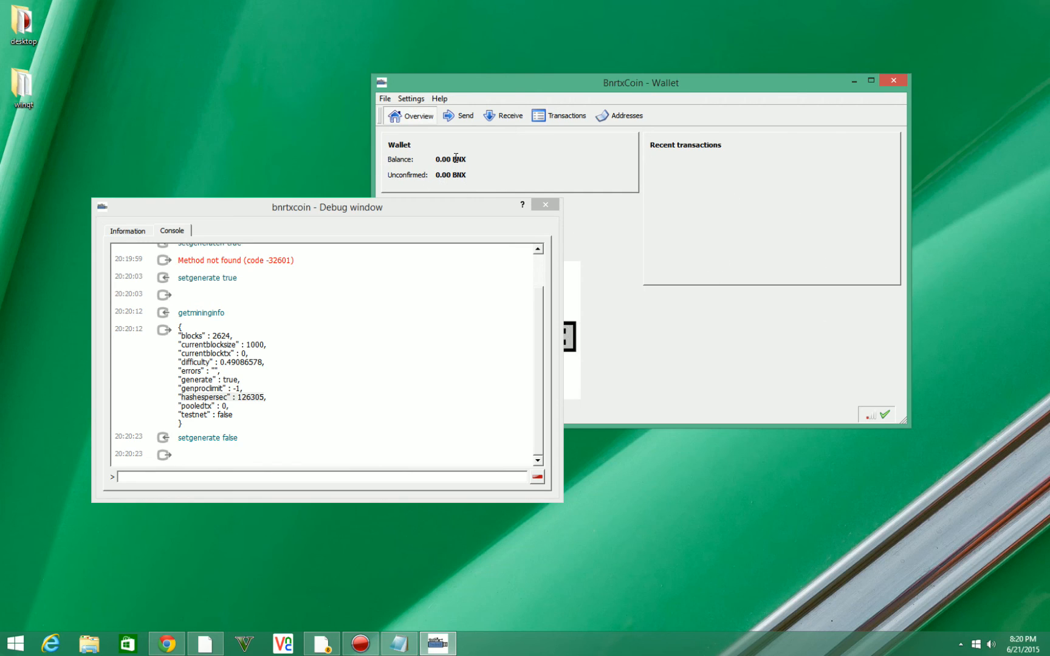
{"action": "mouse_move", "coordinate": [394, 243]}
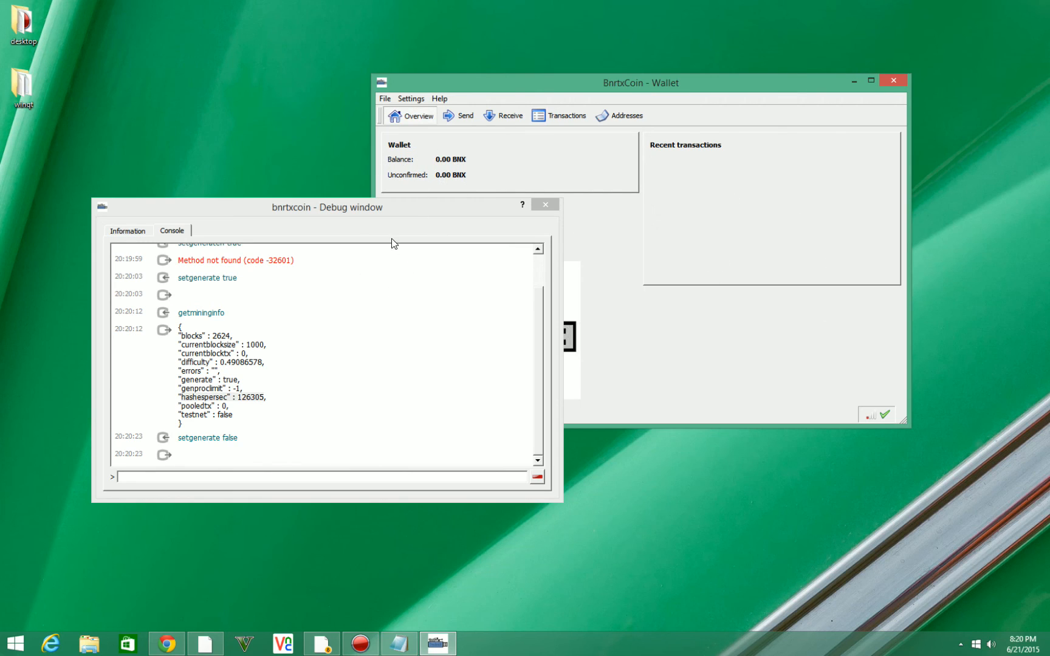
{"action": "left_click_drag", "start_coordinate": [327, 206], "coordinate": [523, 207]}
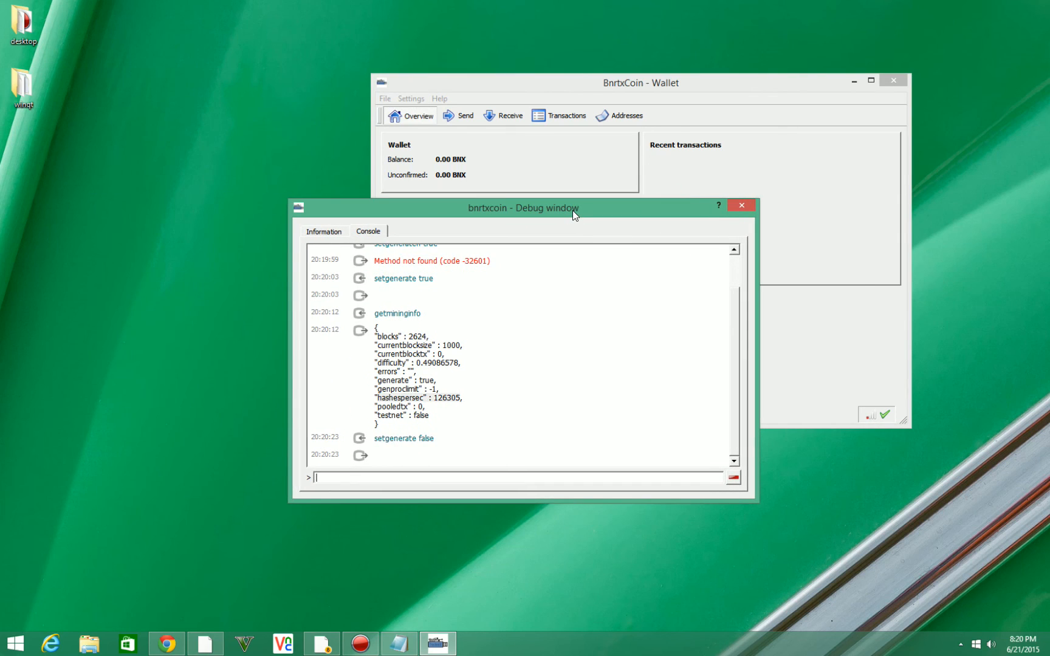
{"action": "left_click_drag", "start_coordinate": [524, 208], "coordinate": [648, 196]}
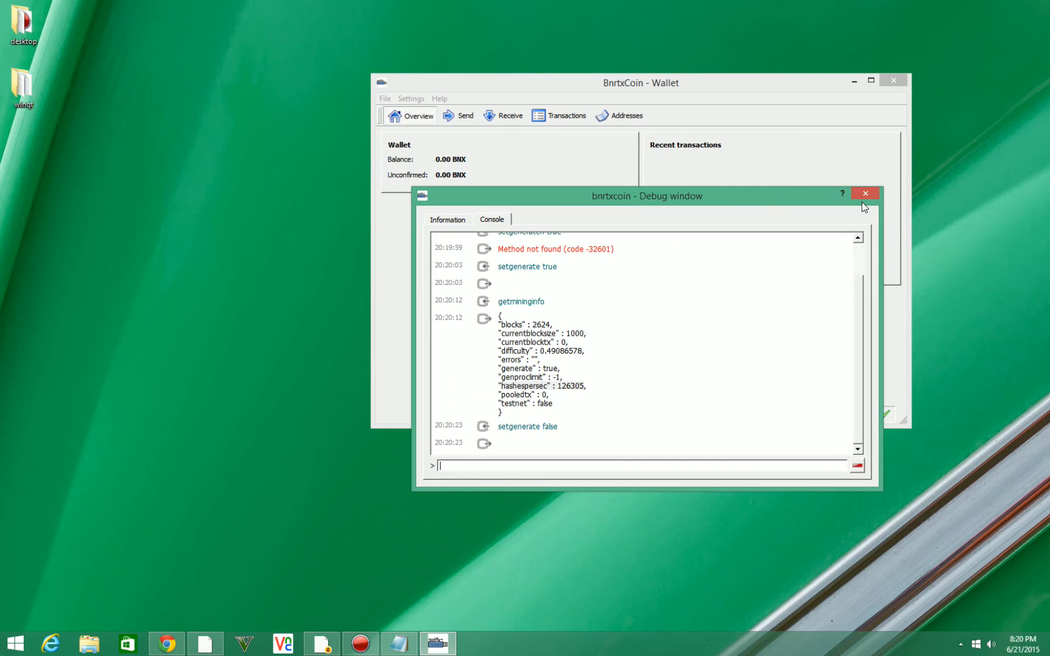